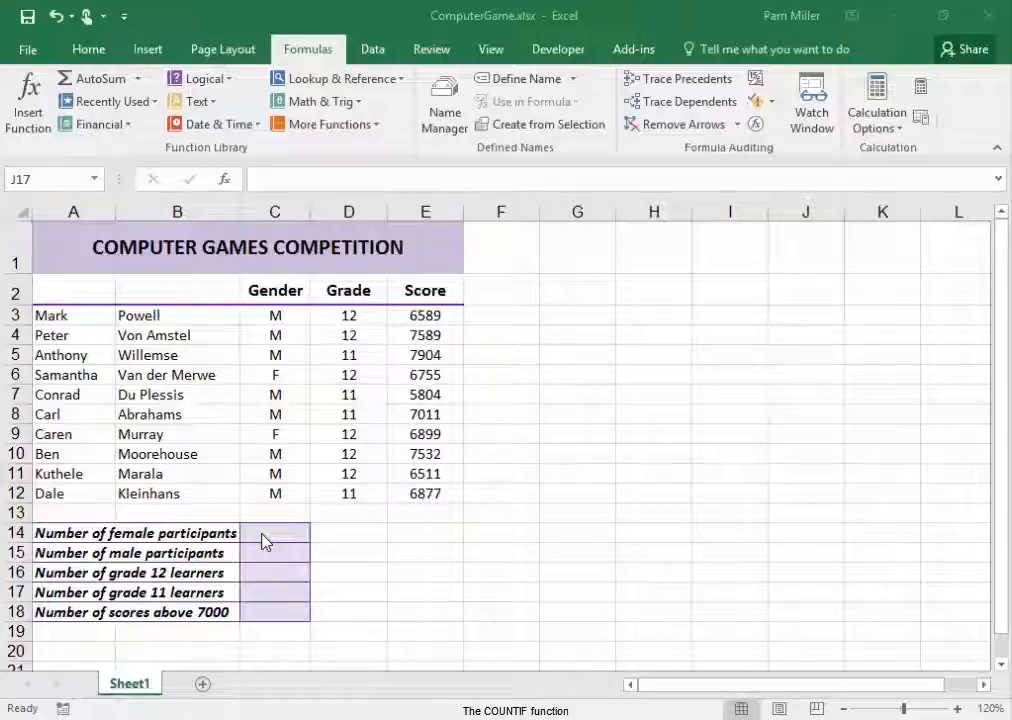
Enter =COUNTIF(C3:C12;"F") in C14 so the female participants count shows 2
{"action": "left_click", "coordinate": [276, 532]}
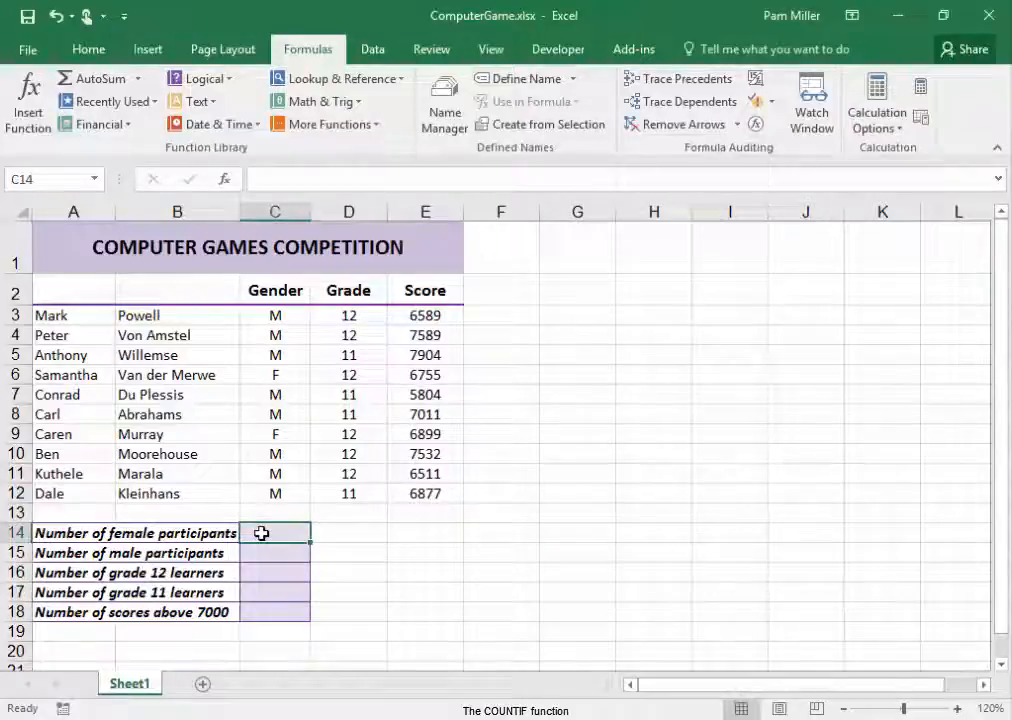
{"action": "type", "text": "="}
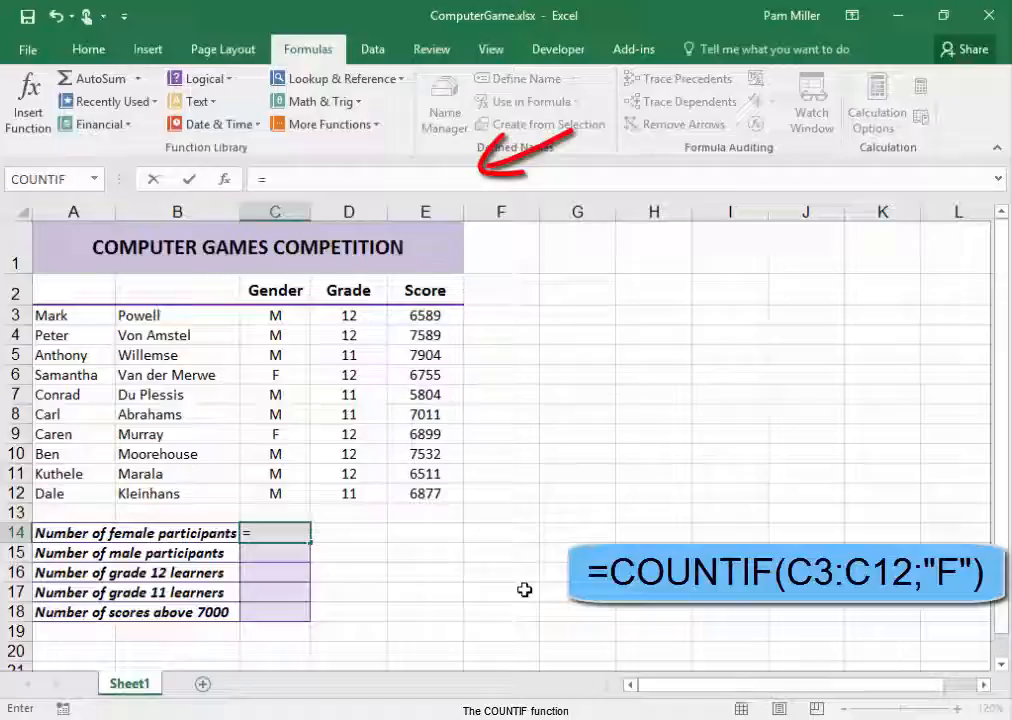
{"action": "type", "text": "c"}
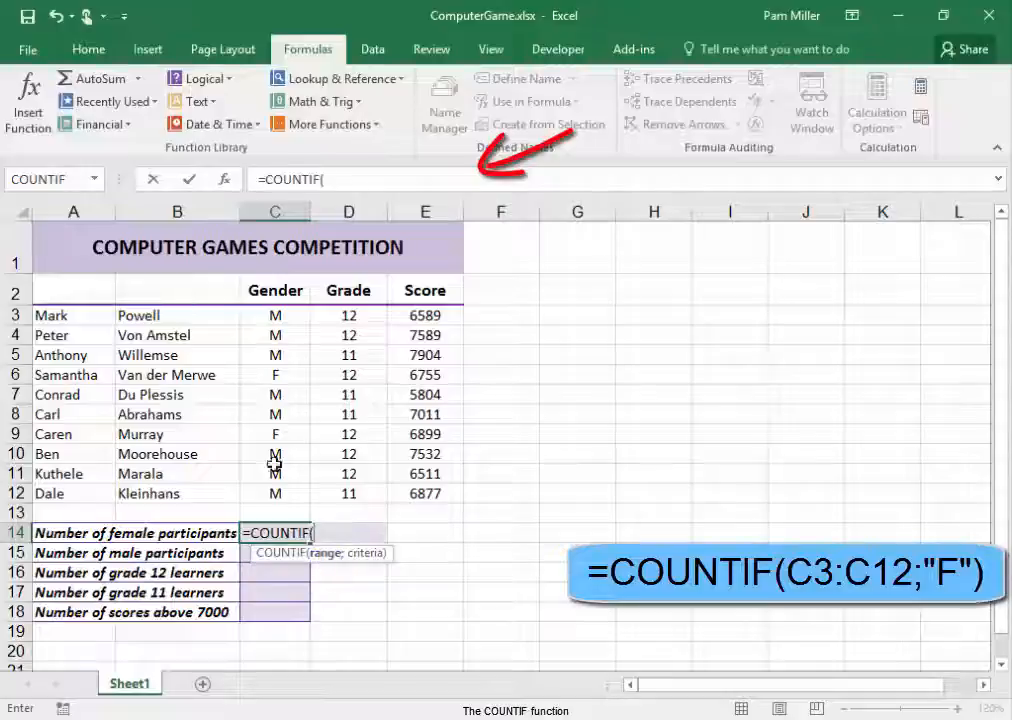
{"action": "left_click_drag", "start_coordinate": [276, 316], "coordinate": [276, 394]}
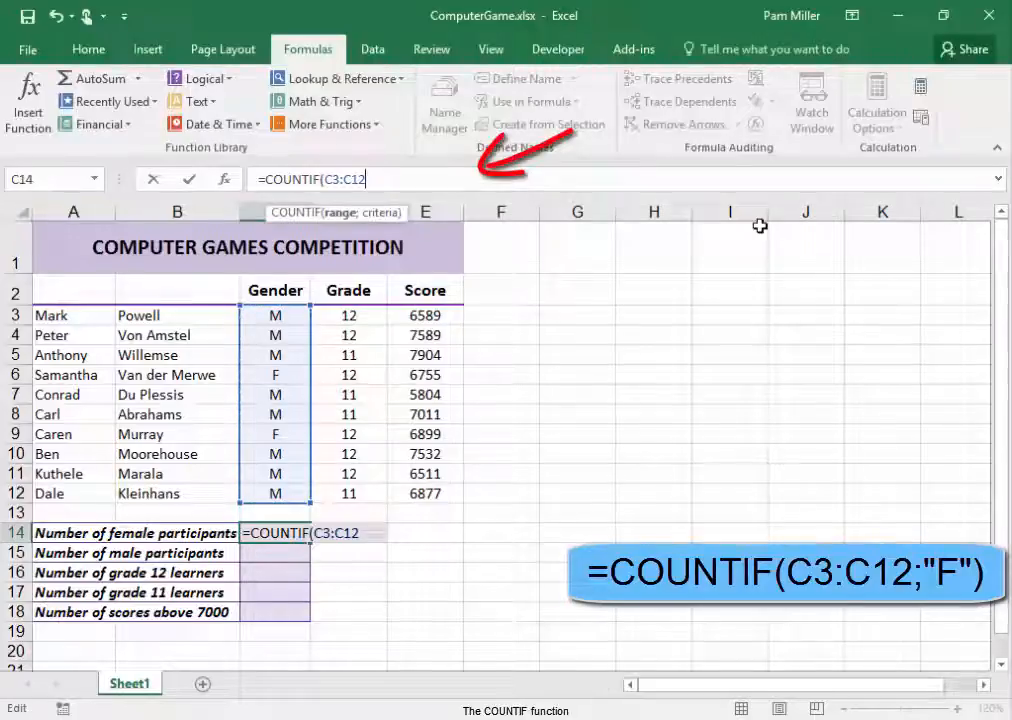
{"action": "type", "text": ";"}
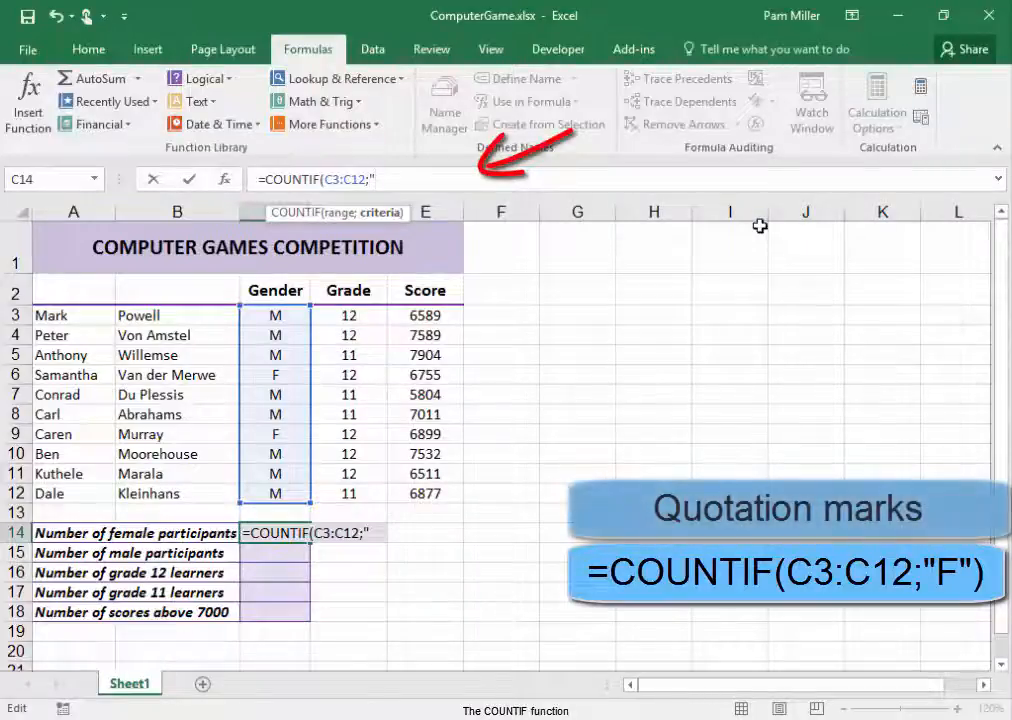
{"action": "type", "text": "\"F"}
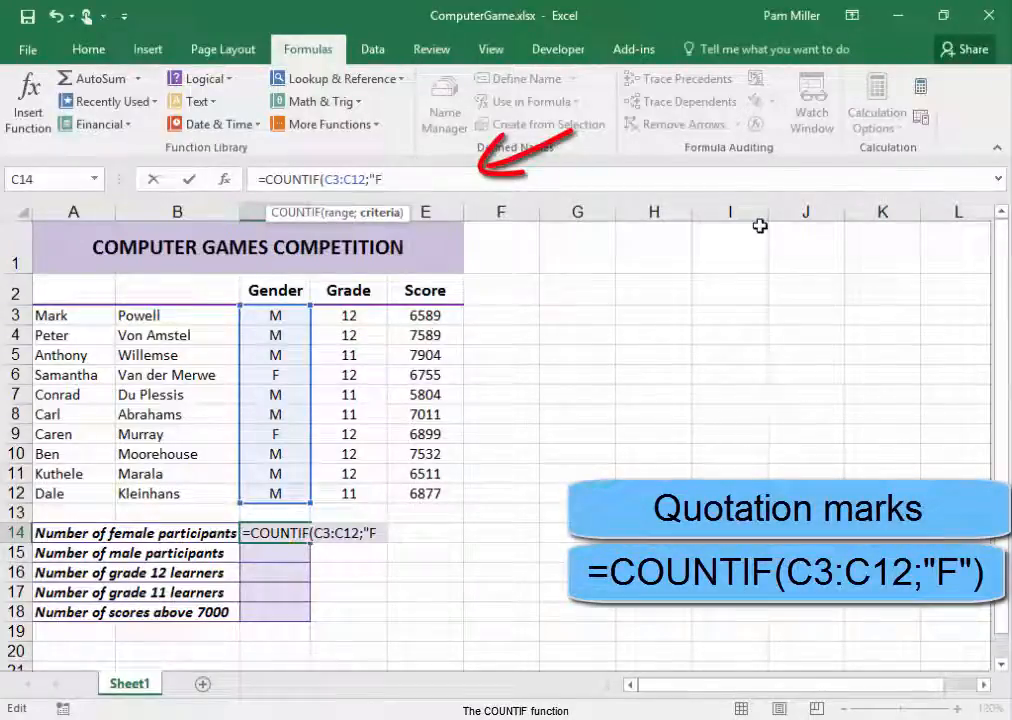
{"action": "type", "text": "\")"}
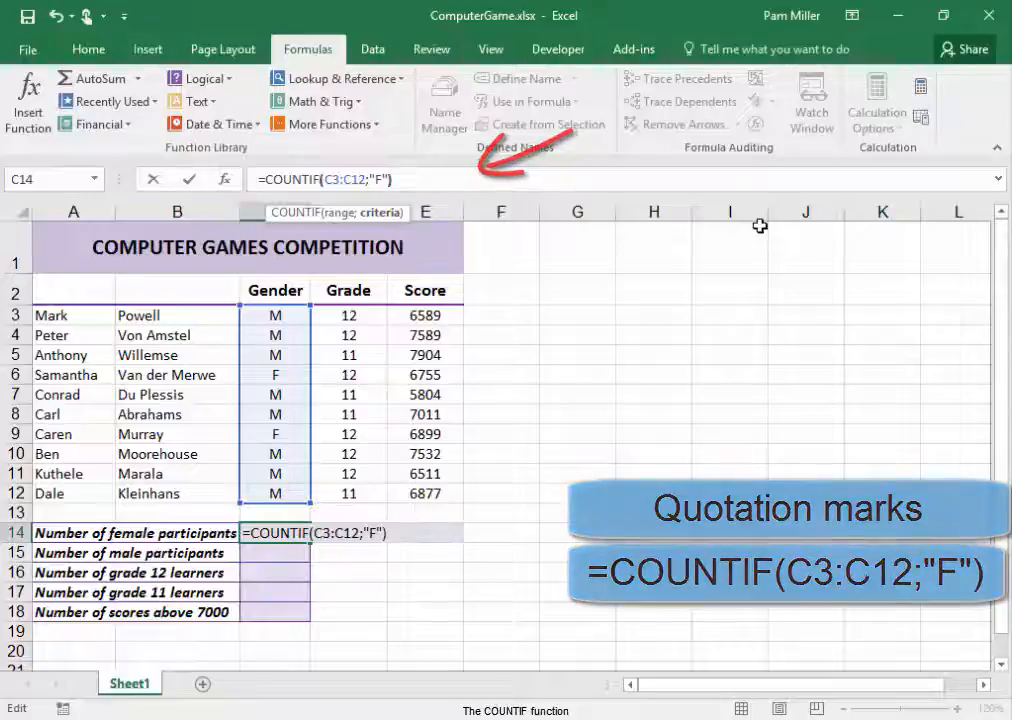
{"action": "key", "text": "enter"}
{"action": "type", "text": "="}
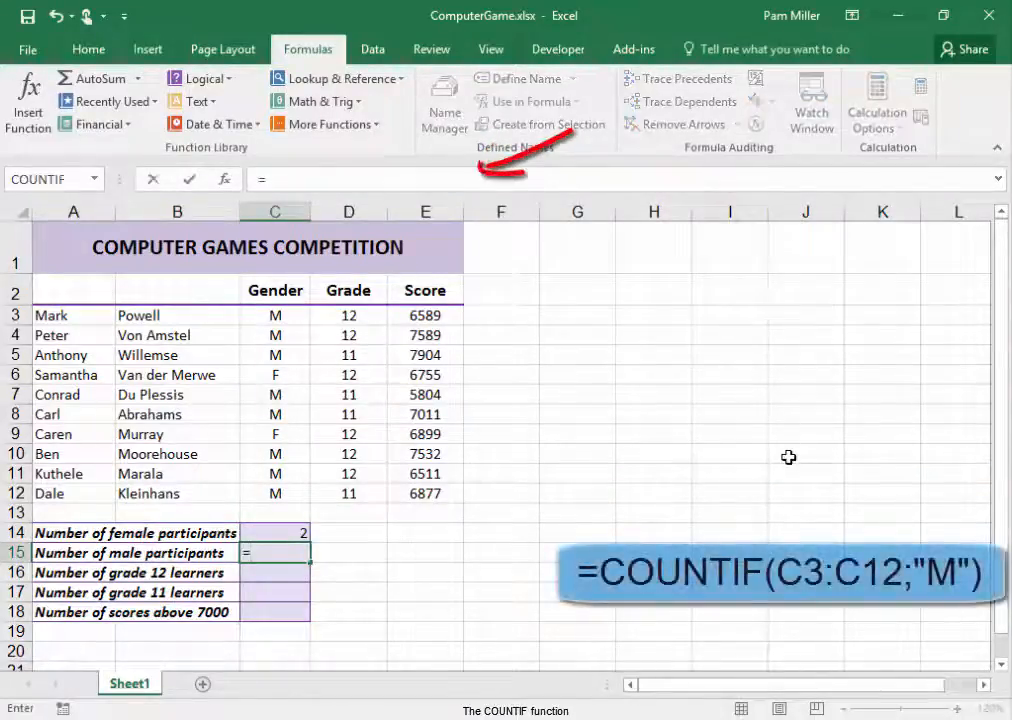
Enter =COUNTIF(C3:C12;"M") in C15 so the male participants count shows 8
{"action": "type", "text": "coun"}
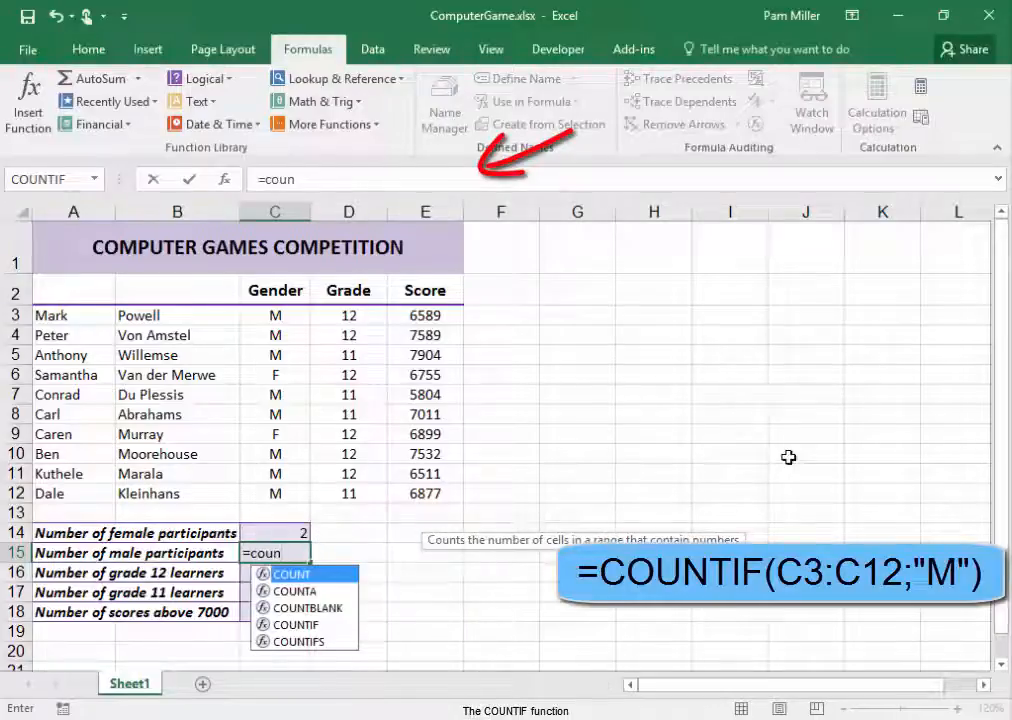
{"action": "type", "text": "if"}
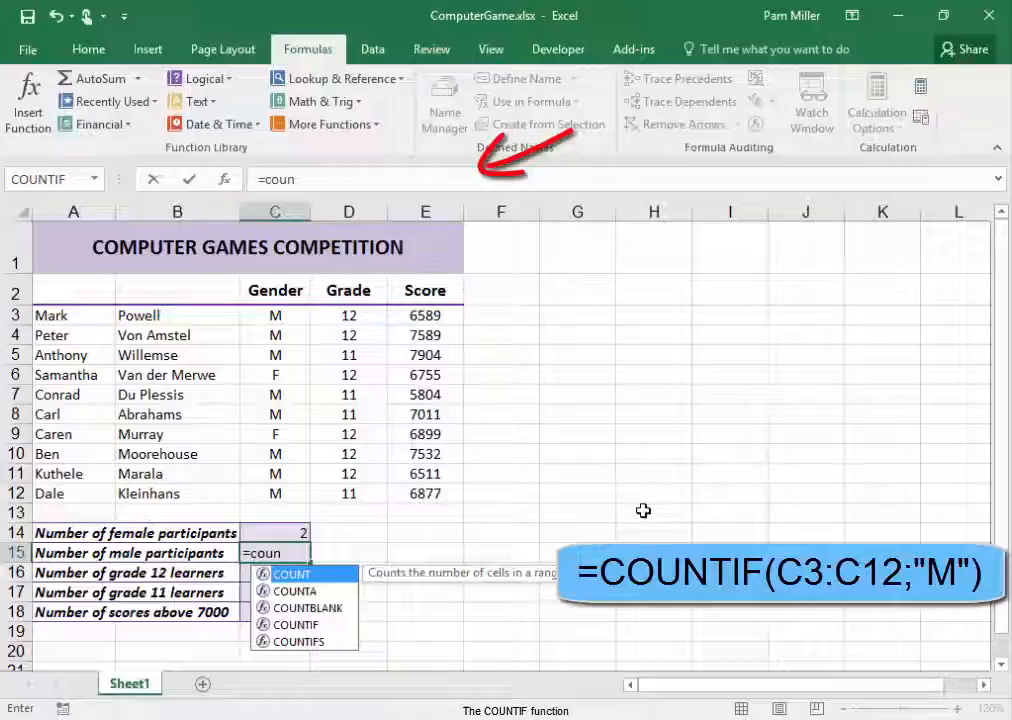
{"action": "mouse_move", "coordinate": [296, 624]}
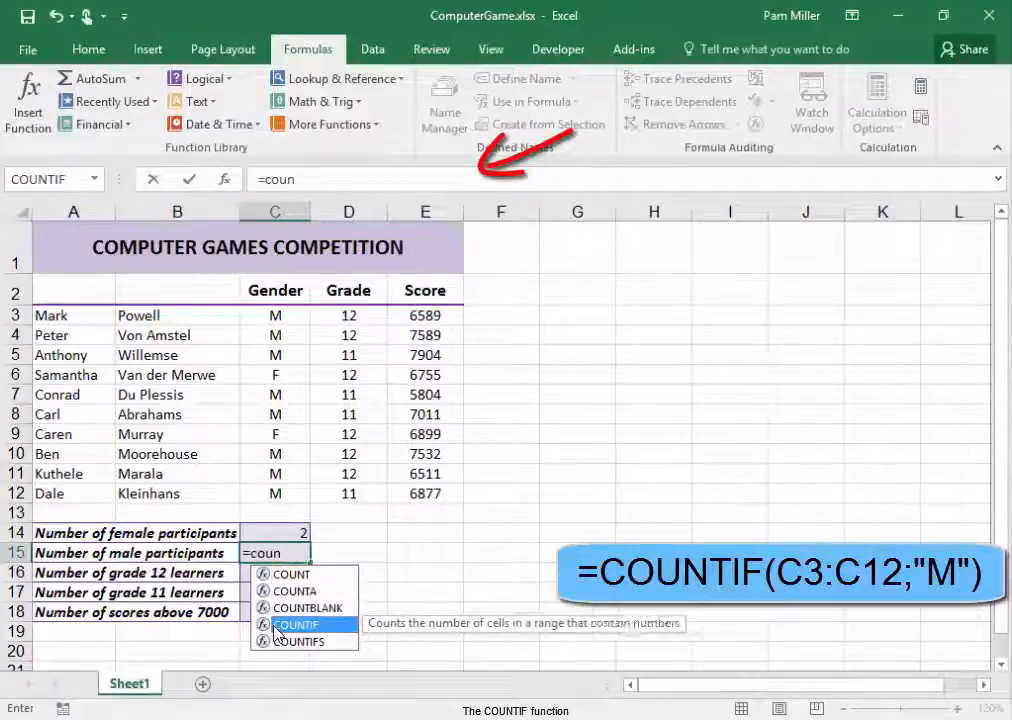
{"action": "left_click_drag", "start_coordinate": [276, 316], "coordinate": [276, 396]}
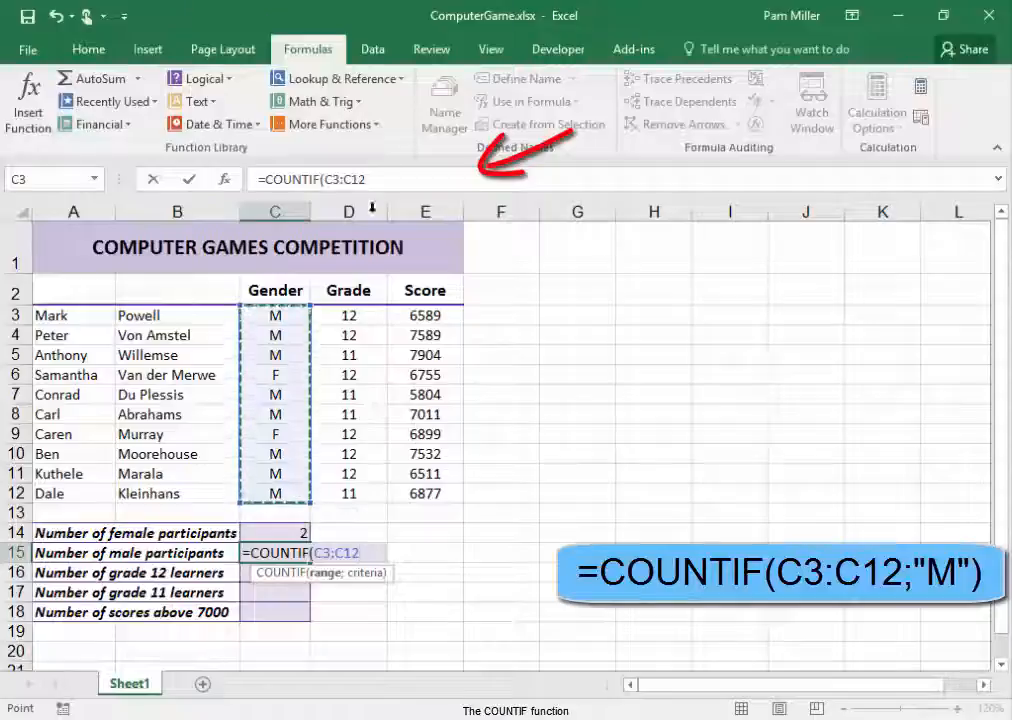
{"action": "type", "text": ";"}
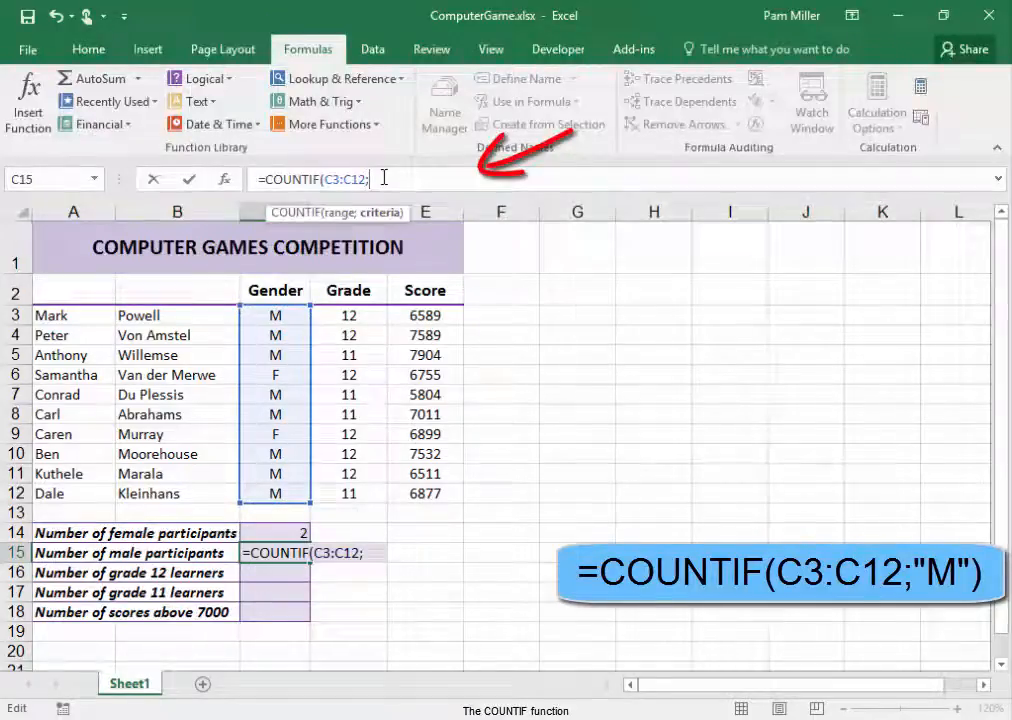
{"action": "type", "text": "\""}
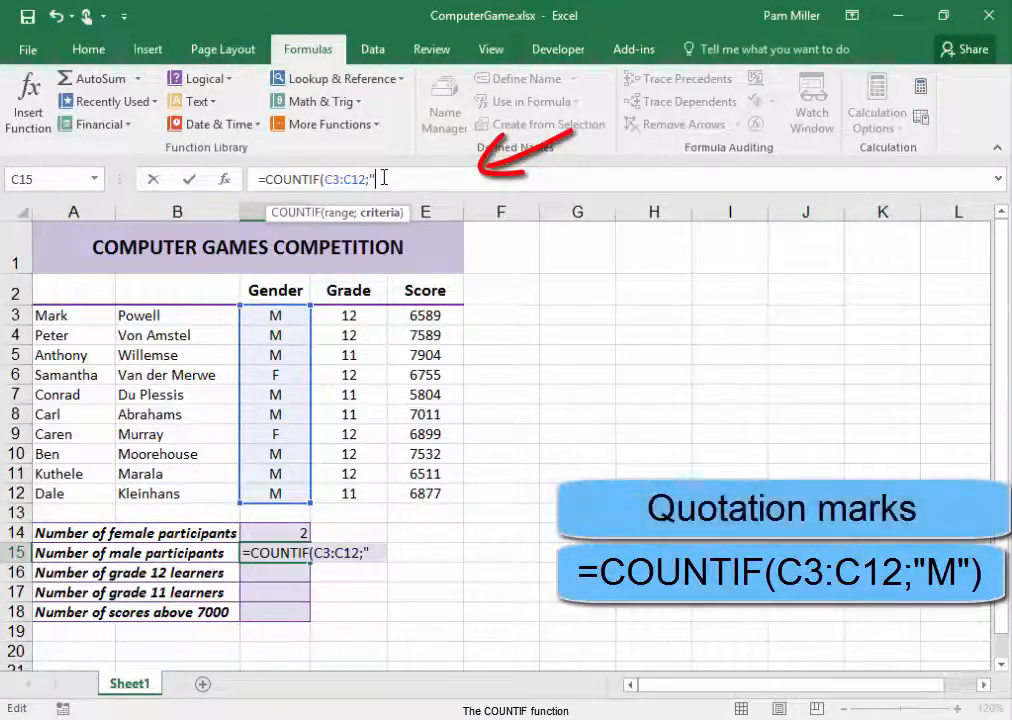
{"action": "type", "text": "M\""}
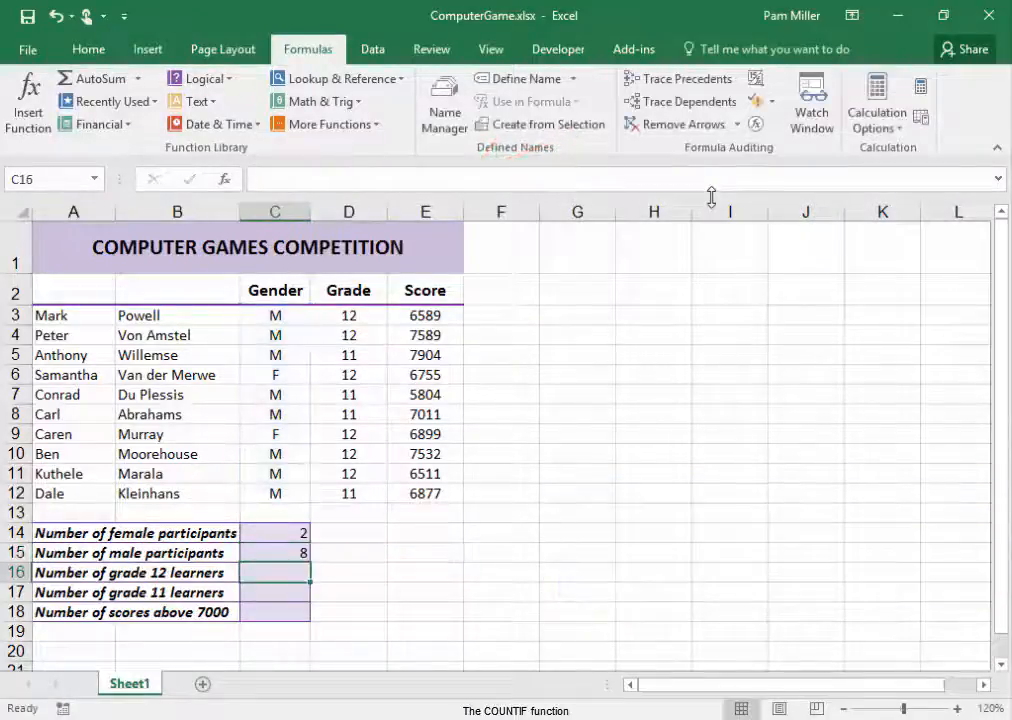
{"action": "mouse_move", "coordinate": [548, 400]}
{"action": "type", "text": "="}
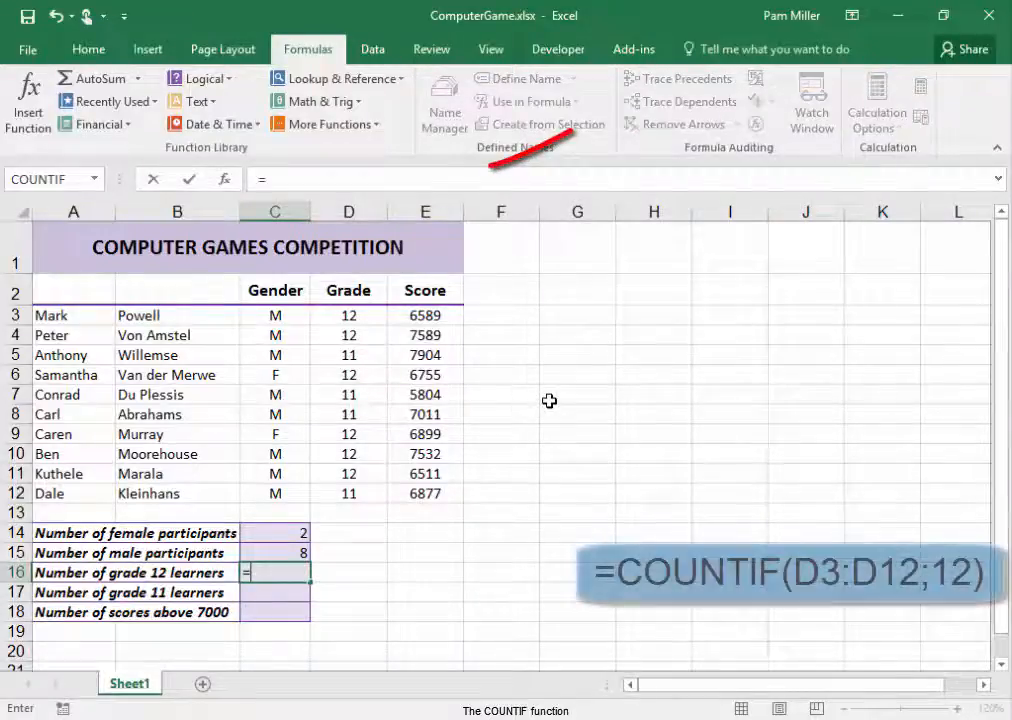
Enter =COUNTIF(D3:D12;12) in C16 so the grade 12 learners count shows 6
{"action": "type", "text": "count"}
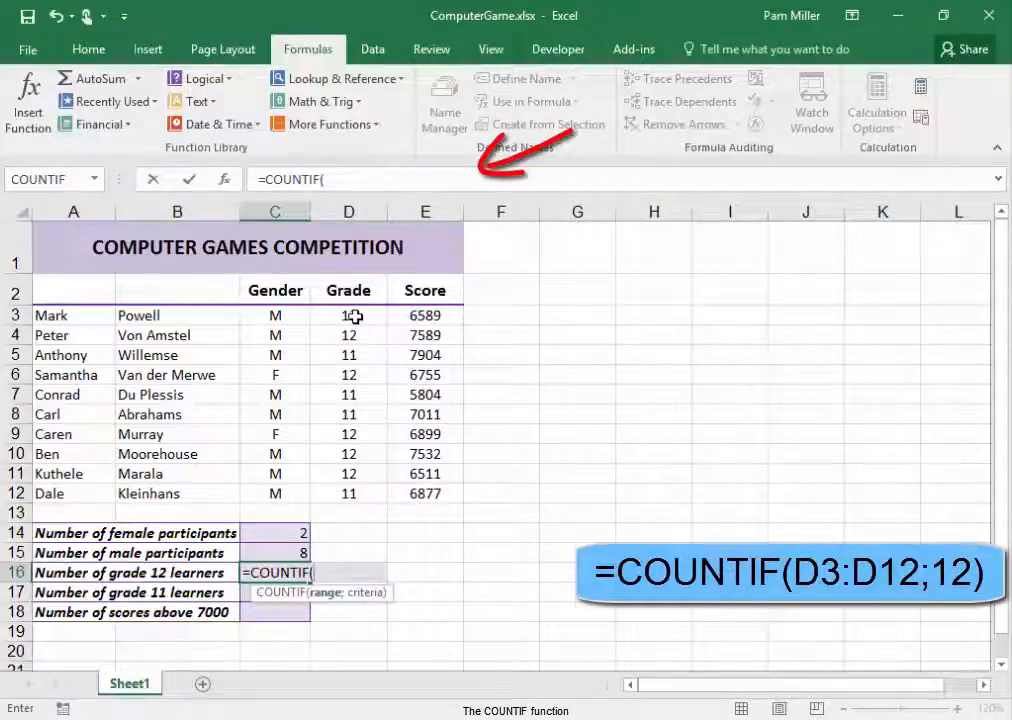
{"action": "left_click_drag", "start_coordinate": [348, 316], "coordinate": [348, 492]}
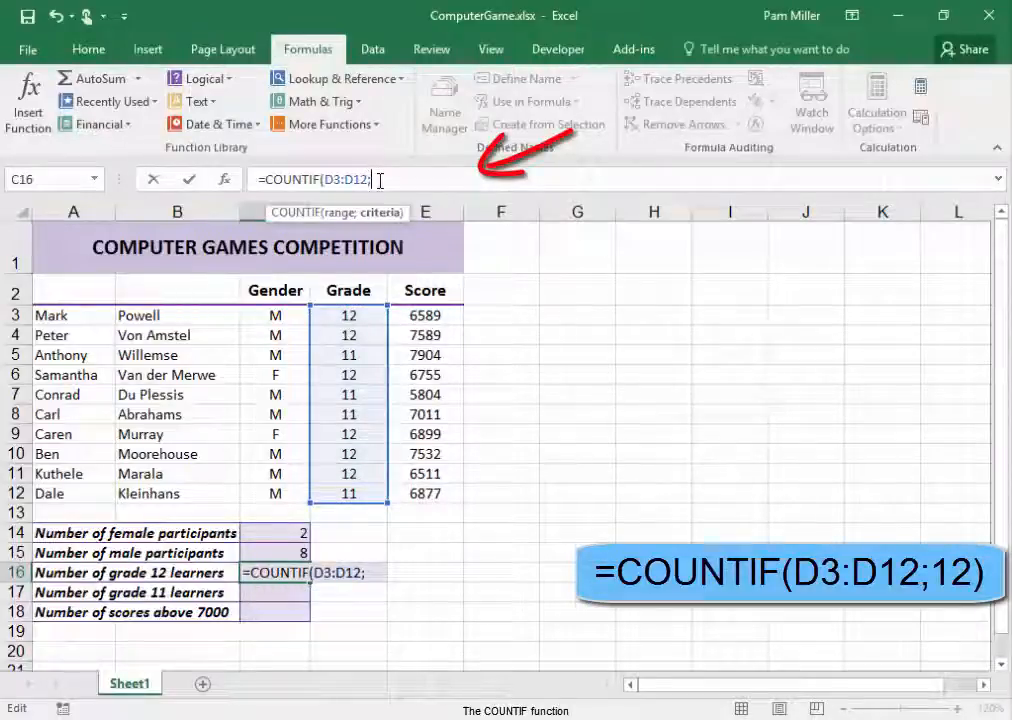
{"action": "type", "text": "12"}
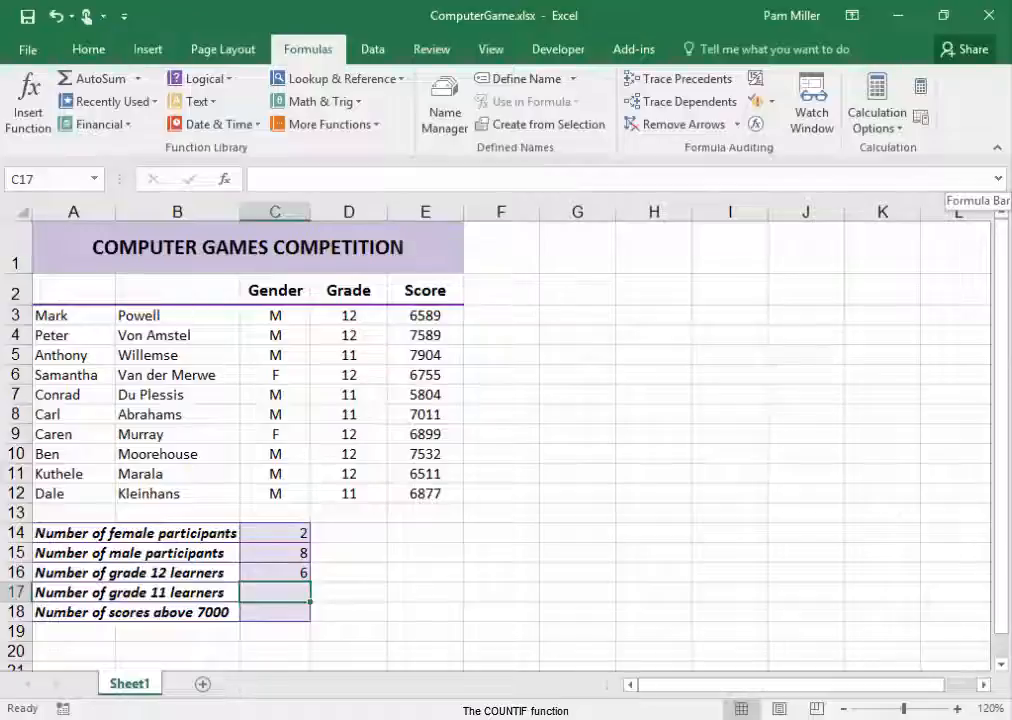
Build COUNTIF(D3:D12;11) in C17 via Insert Function, returning 4 grade 11 learners
{"action": "type", "text": "="}
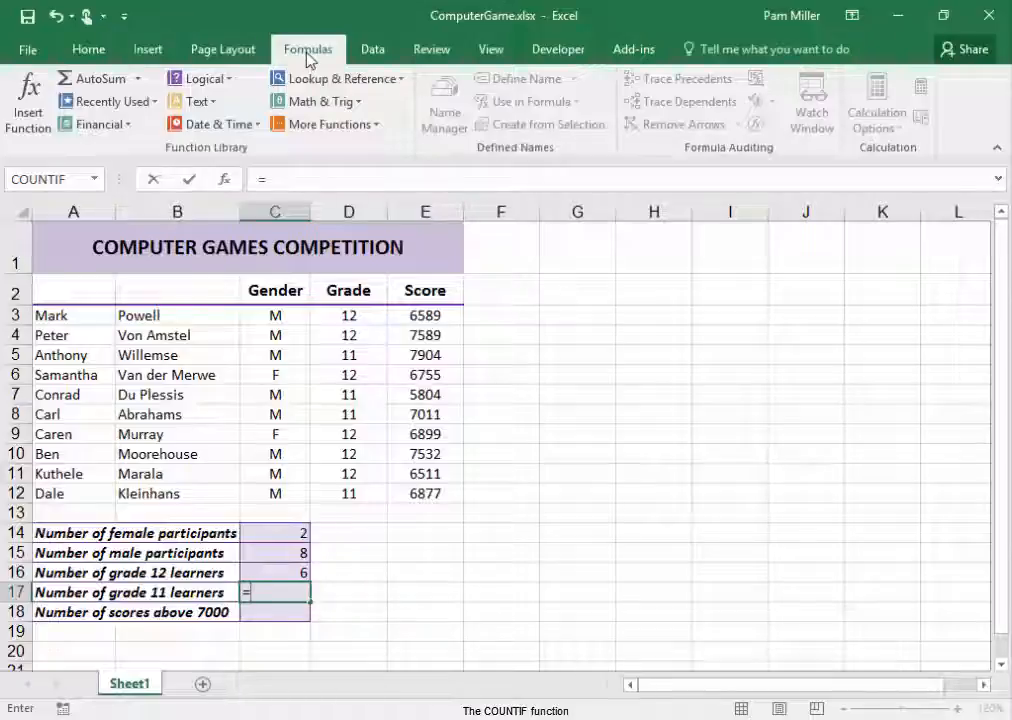
{"action": "left_click", "coordinate": [28, 96]}
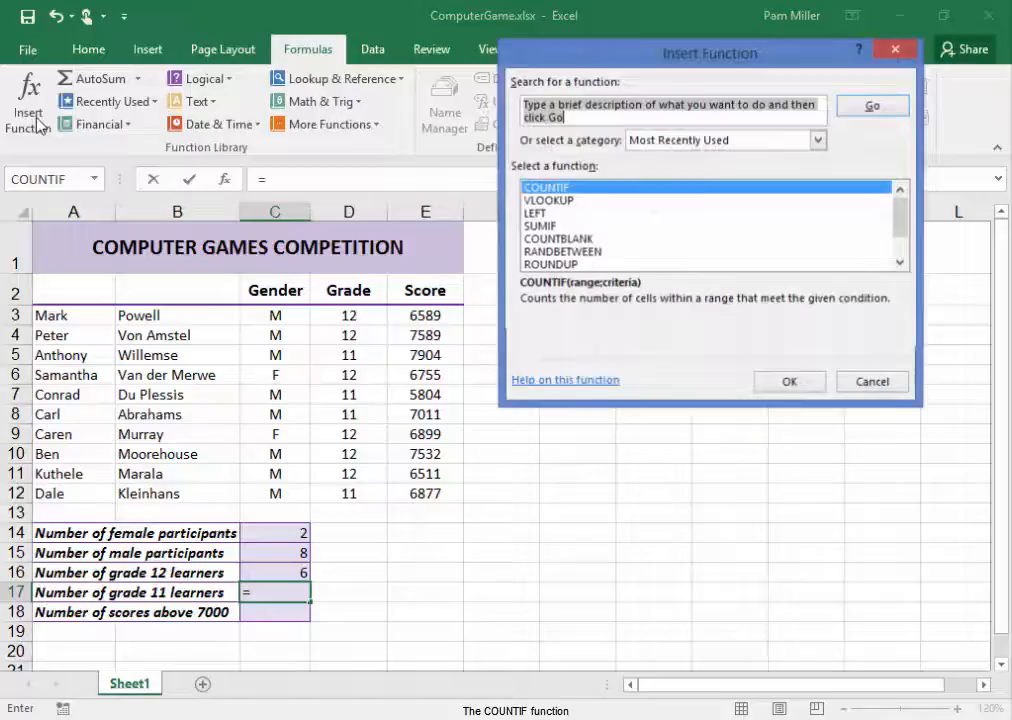
{"action": "mouse_move", "coordinate": [664, 332]}
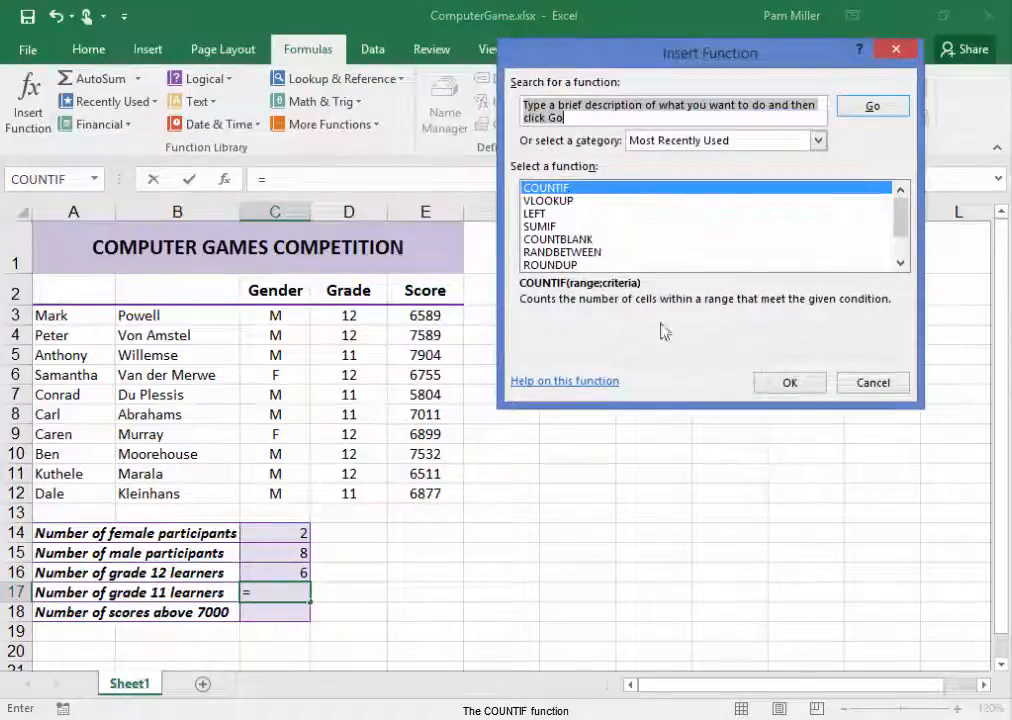
{"action": "left_click", "coordinate": [788, 382]}
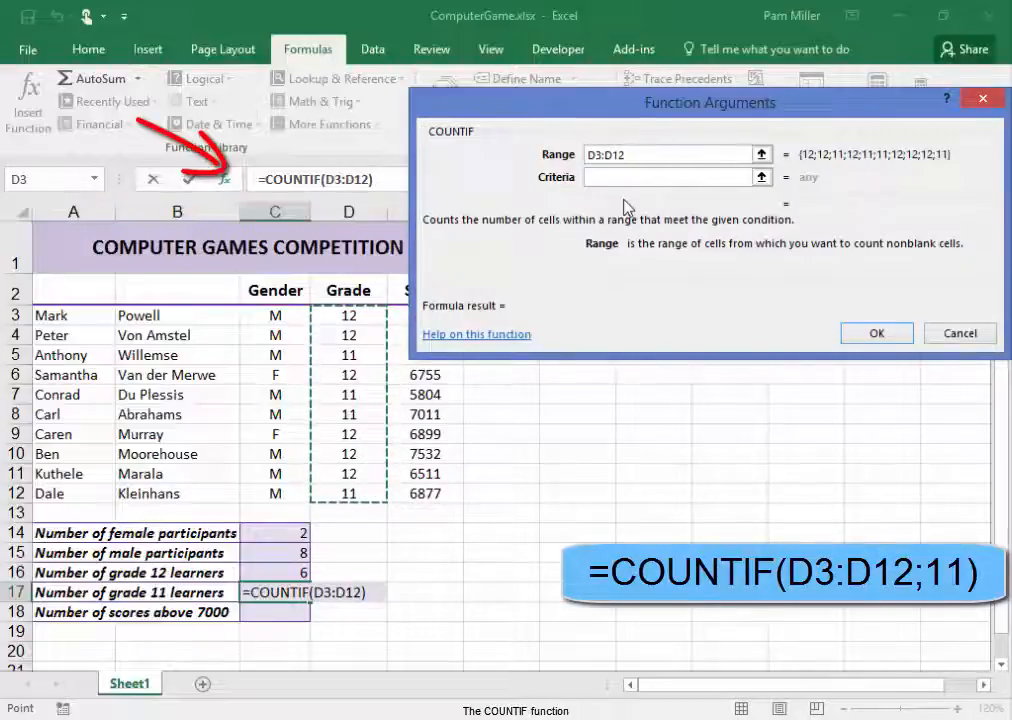
{"action": "type", "text": "11"}
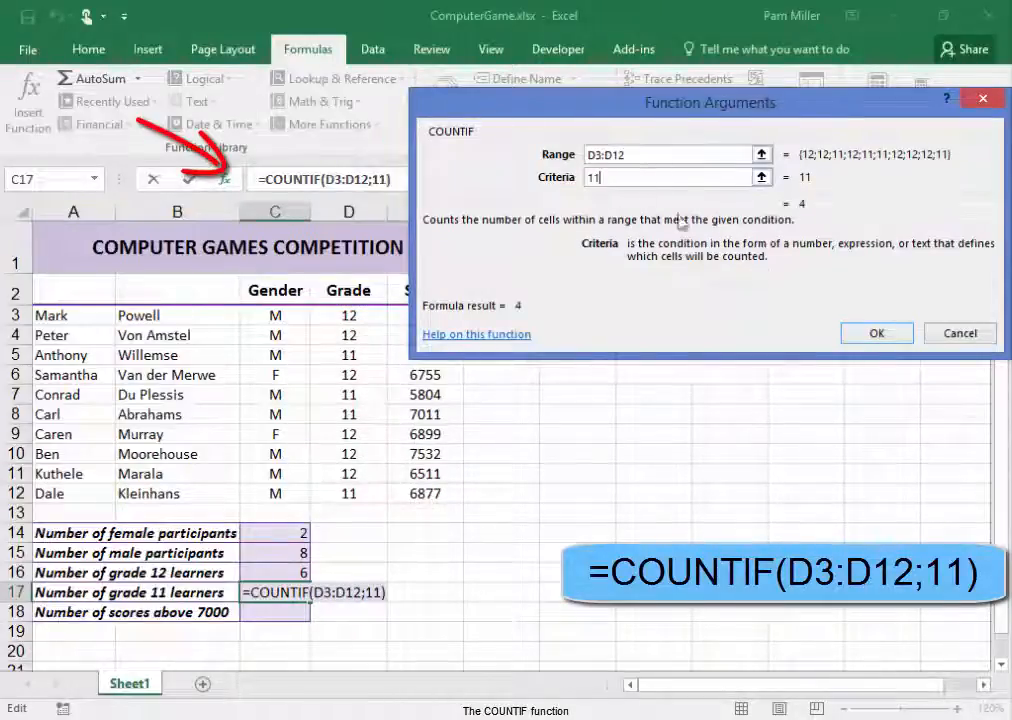
{"action": "left_click", "coordinate": [876, 332]}
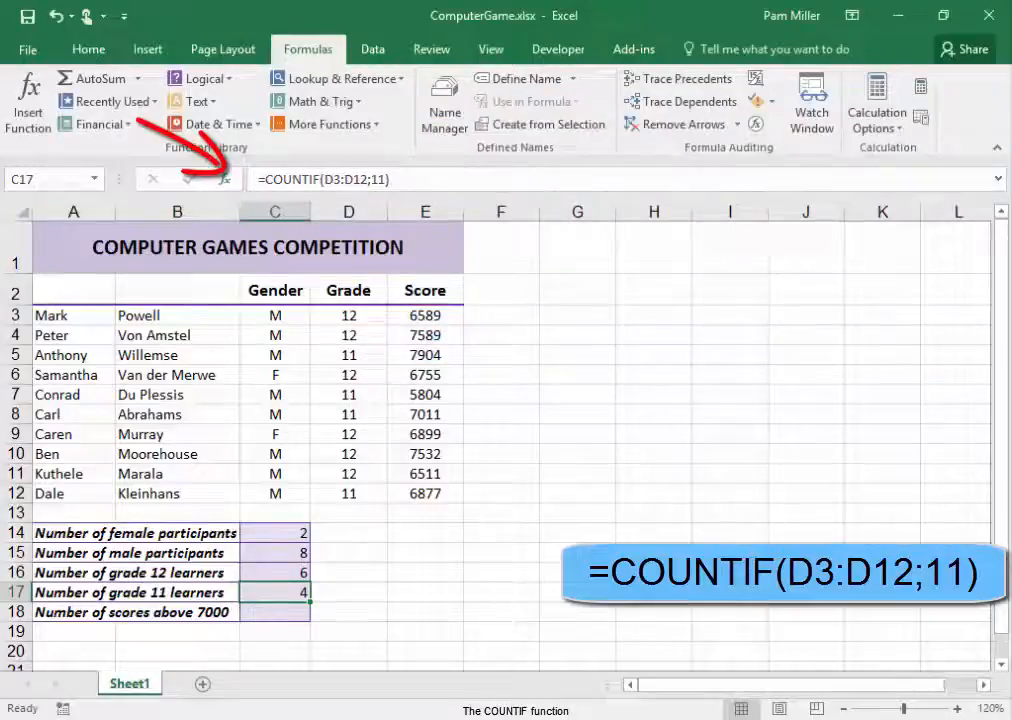
{"action": "left_click", "coordinate": [276, 612]}
{"action": "type", "text": "="}
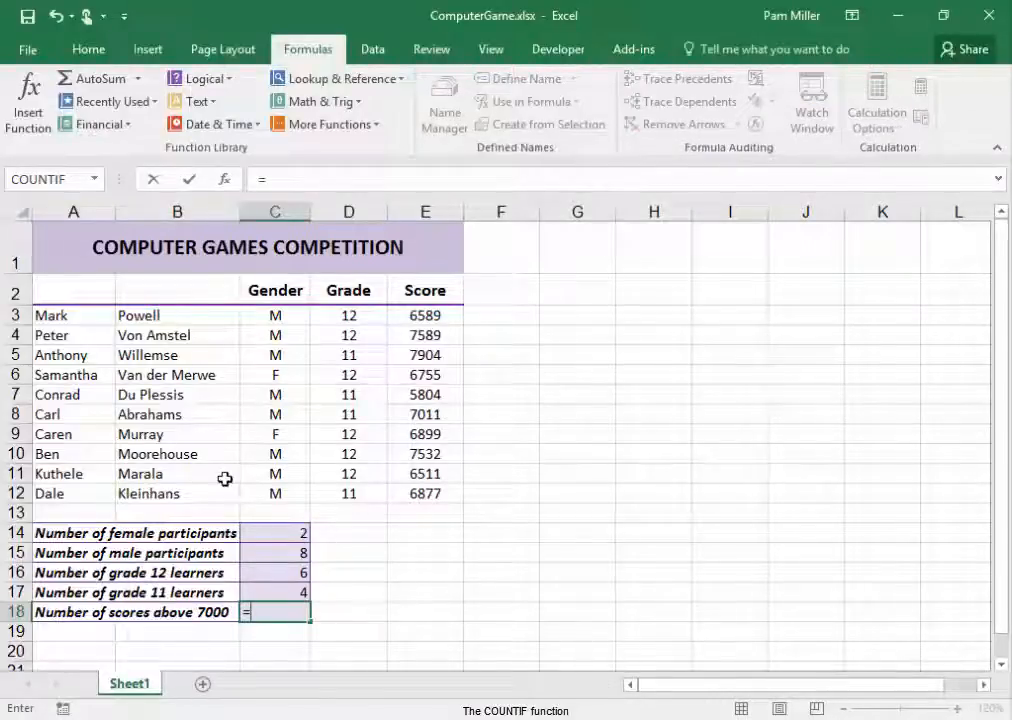
Build COUNTIF(E3:E12;">7000") in C18 via Insert Function, returning 4 scores above 7000
{"action": "left_click", "coordinate": [28, 96]}
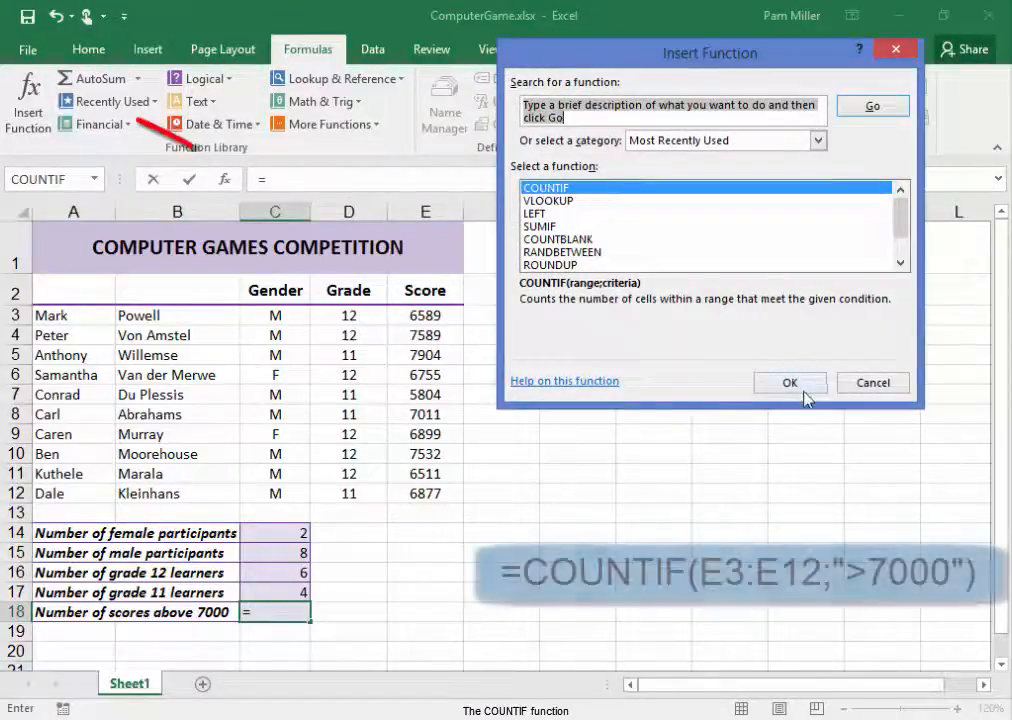
{"action": "left_click", "coordinate": [788, 382]}
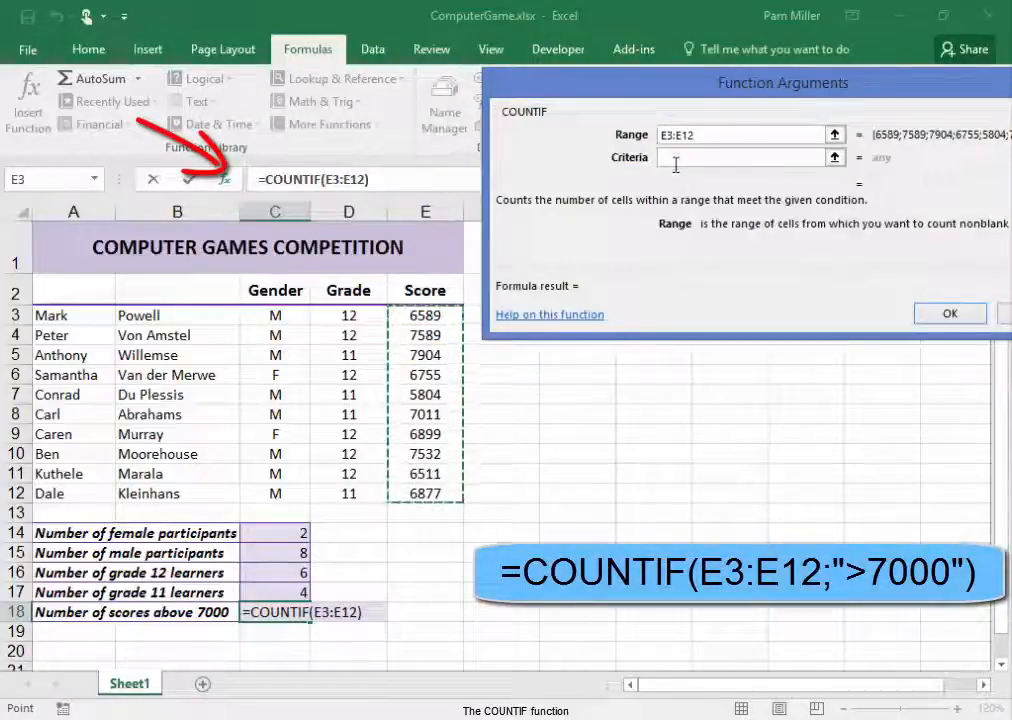
{"action": "type", "text": ">"}
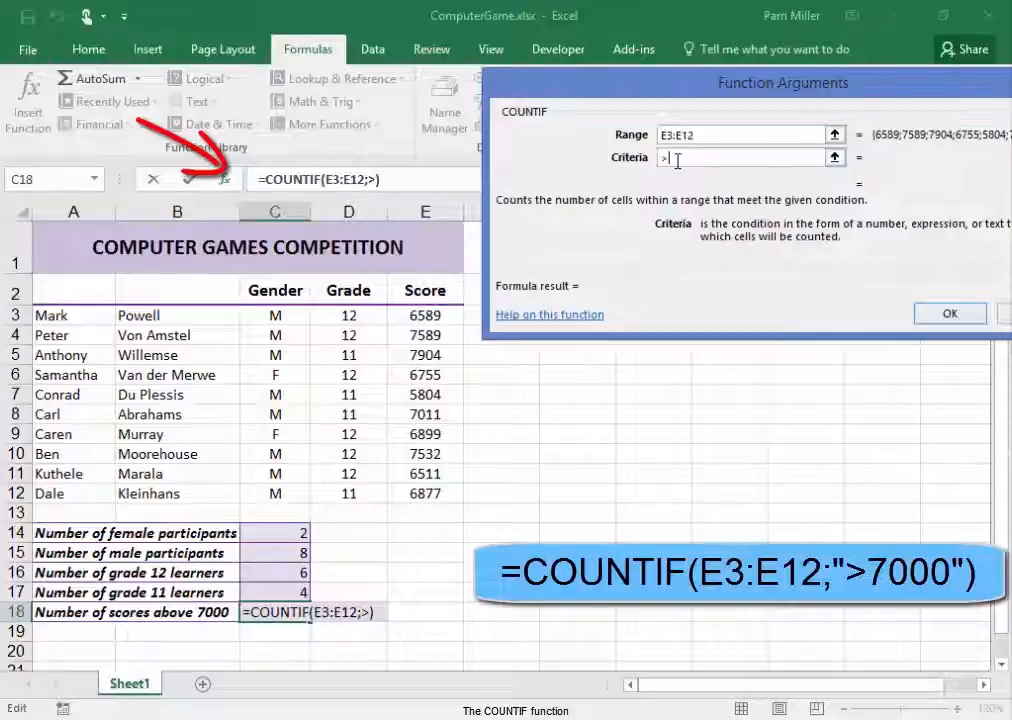
{"action": "type", "text": "7000"}
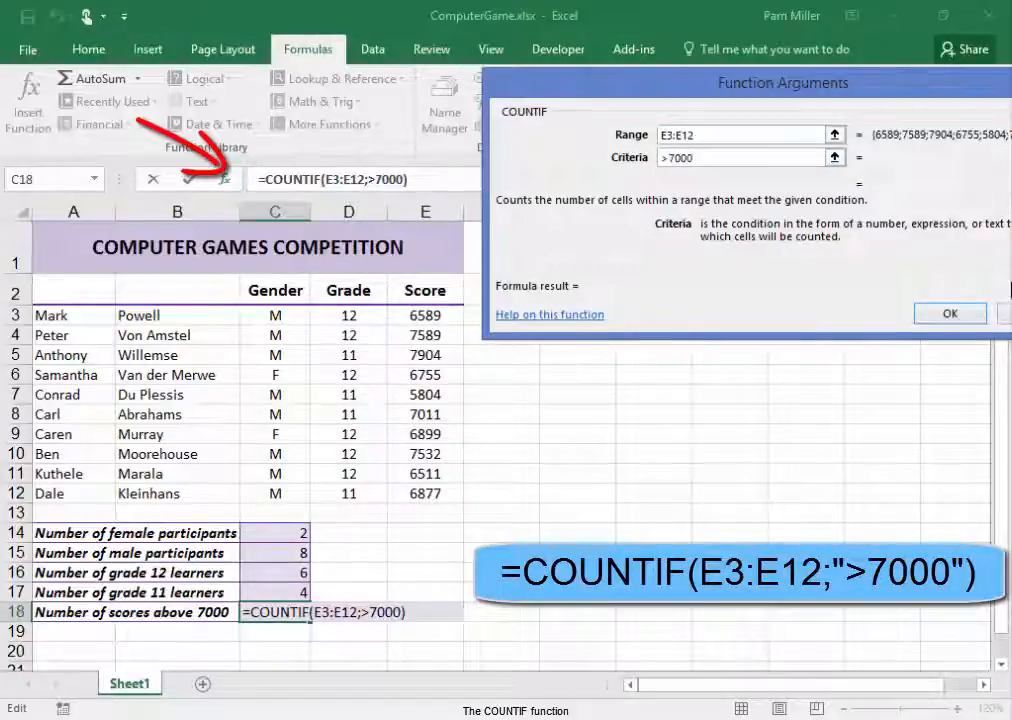
{"action": "left_click", "coordinate": [948, 312]}
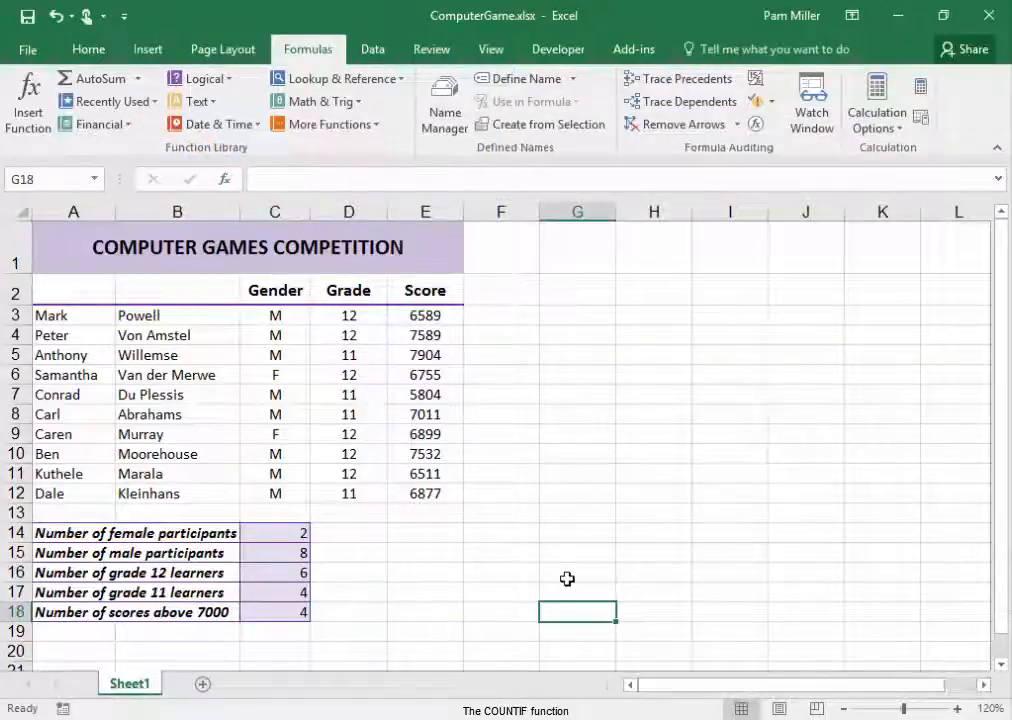
{"action": "left_click", "coordinate": [276, 532]}
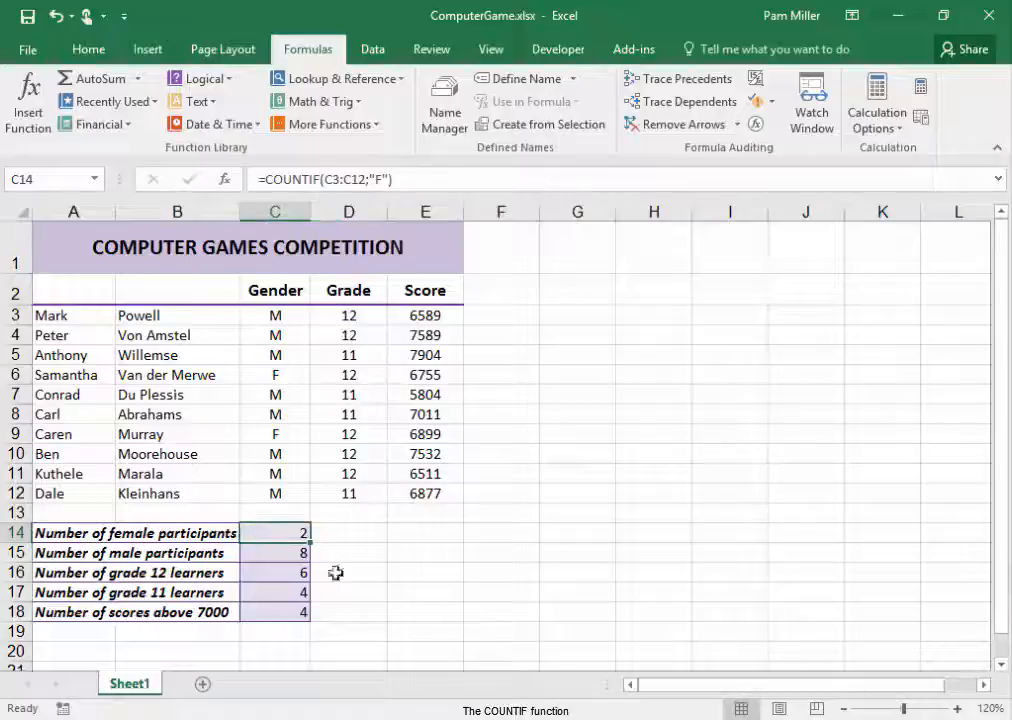
{"action": "left_click", "coordinate": [424, 532]}
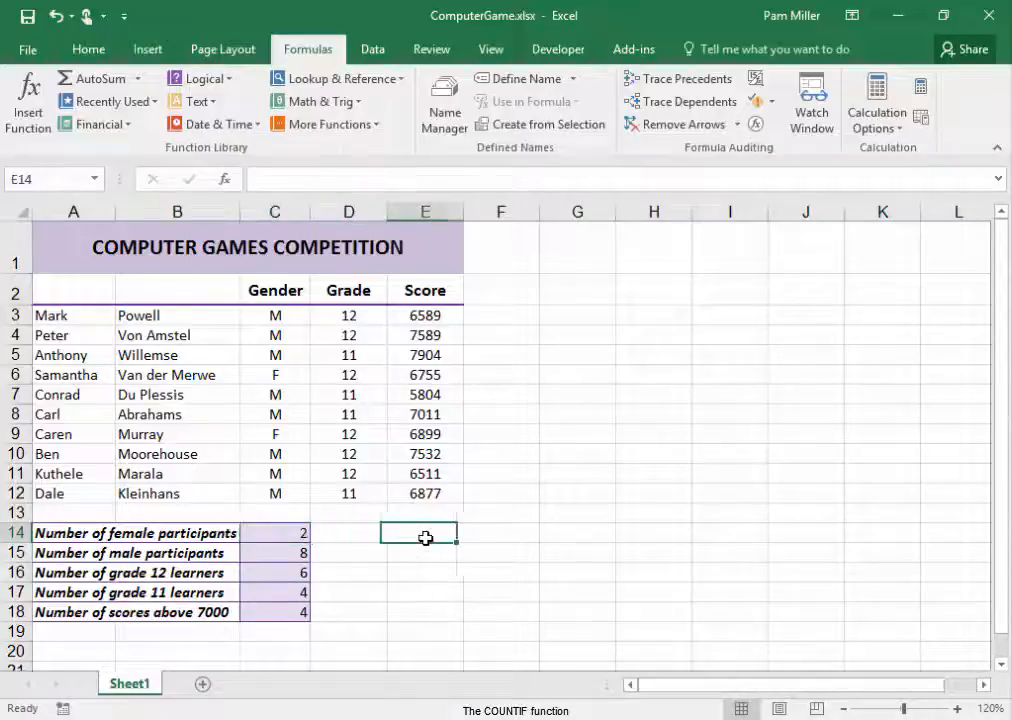
{"action": "type", "text": "=coun"}
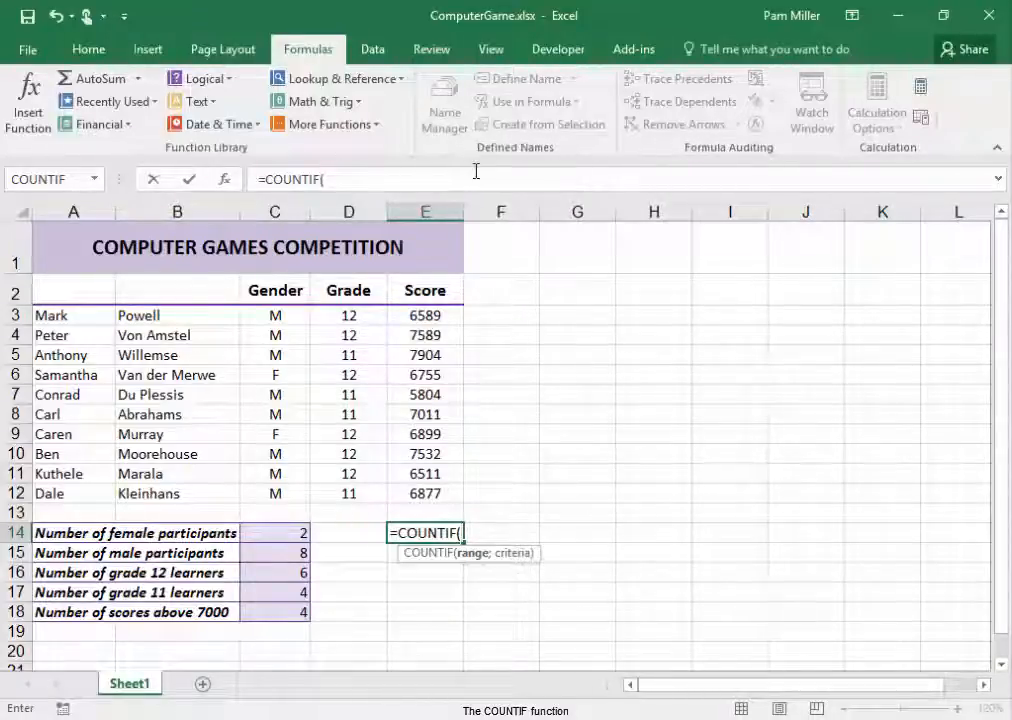
{"action": "key", "text": "Escape"}
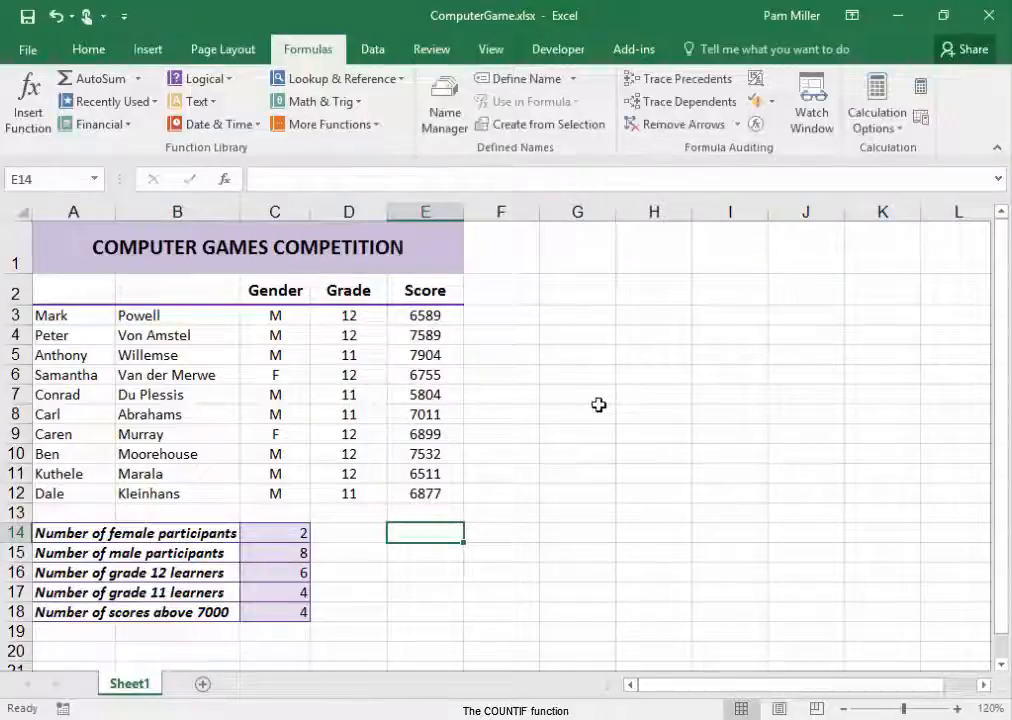
Start a formula in E15 and browse the Insert Function categories, settling on Most Recently Used
{"action": "left_click", "coordinate": [424, 552]}
{"action": "type", "text": "="}
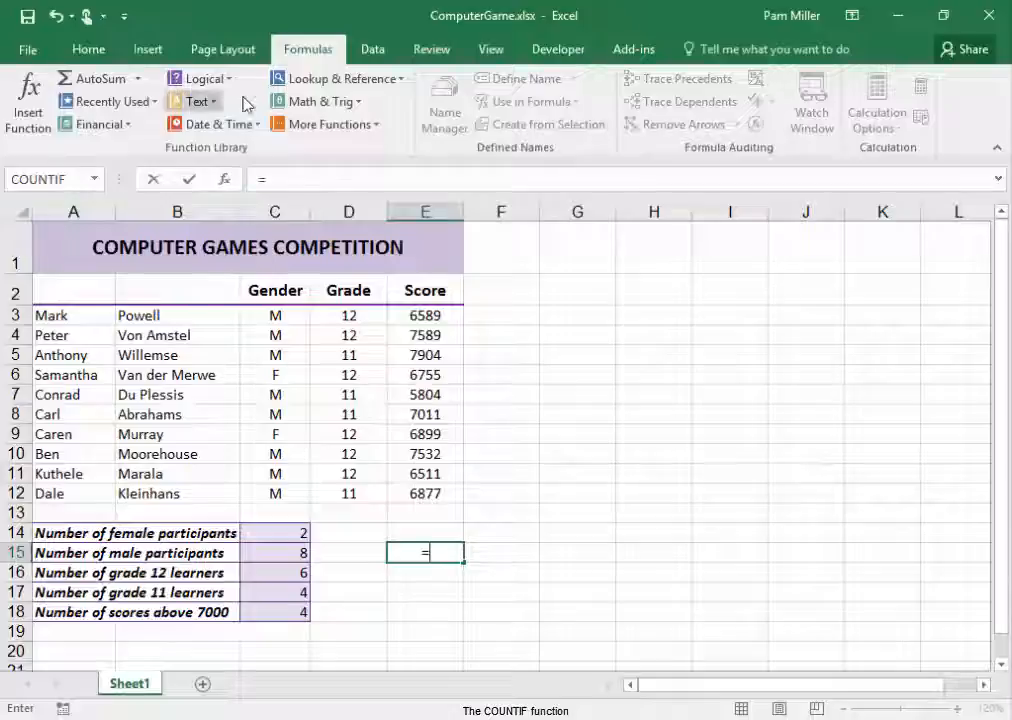
{"action": "mouse_move", "coordinate": [96, 124]}
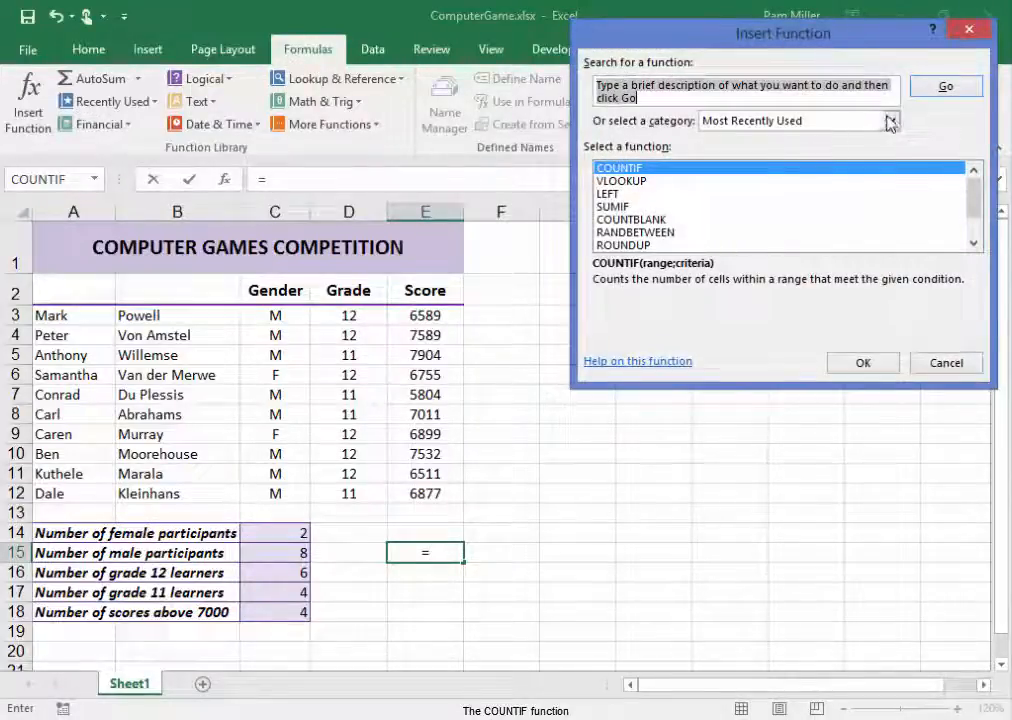
{"action": "left_click", "coordinate": [888, 120]}
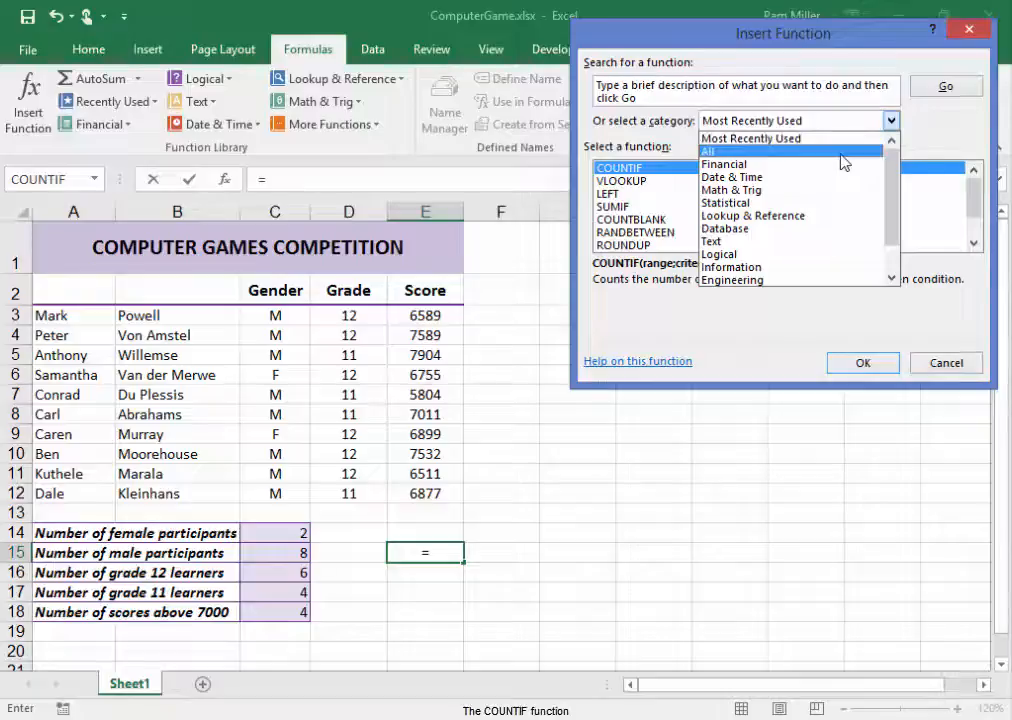
{"action": "left_click", "coordinate": [708, 152]}
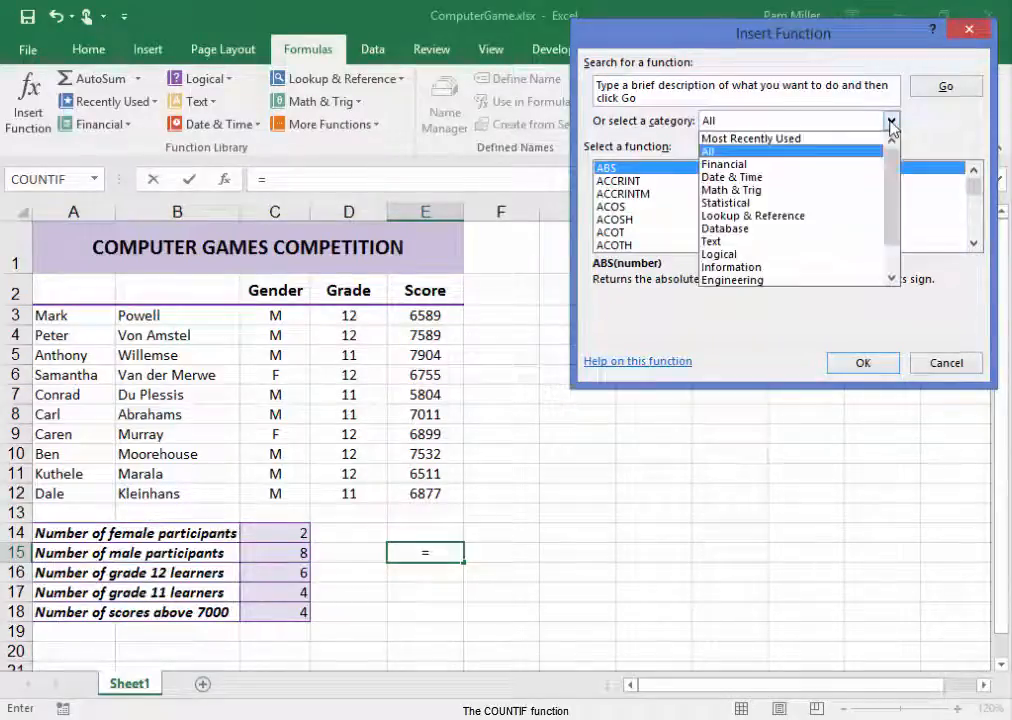
{"action": "left_click", "coordinate": [752, 138]}
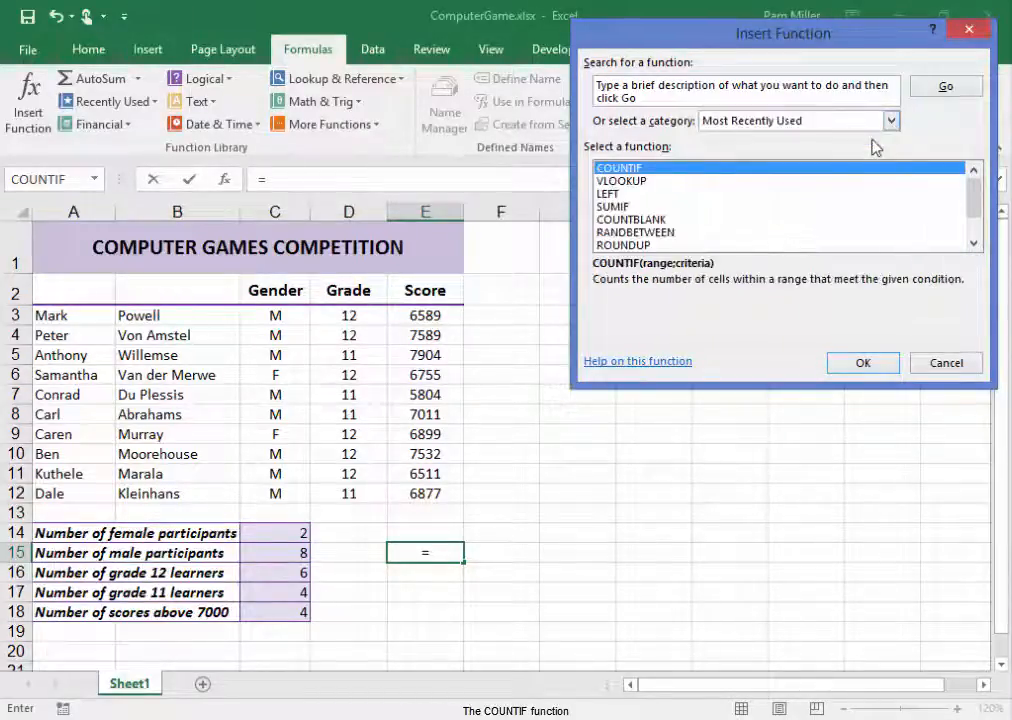